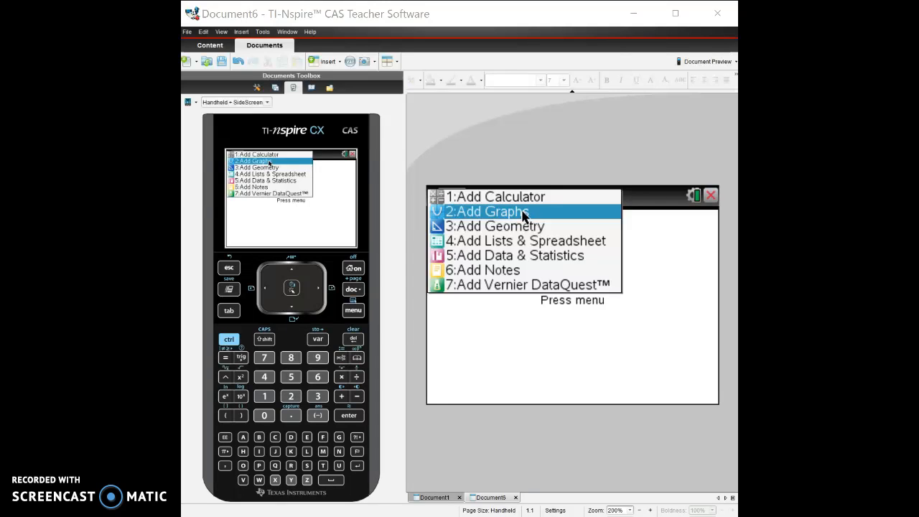
Add a Graphs page to the new document via 2: Add Graphs
click(488, 211)
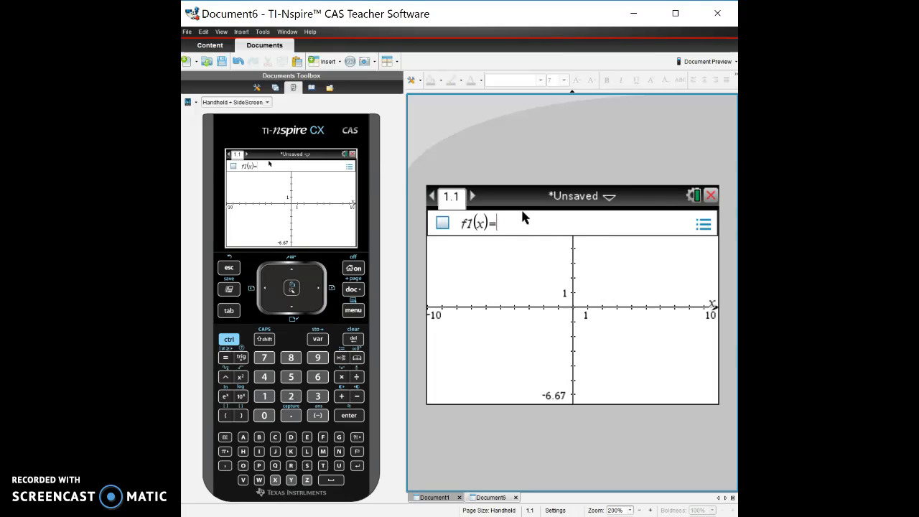
Enter f1(x)=x² and plot its parabola
text(x)
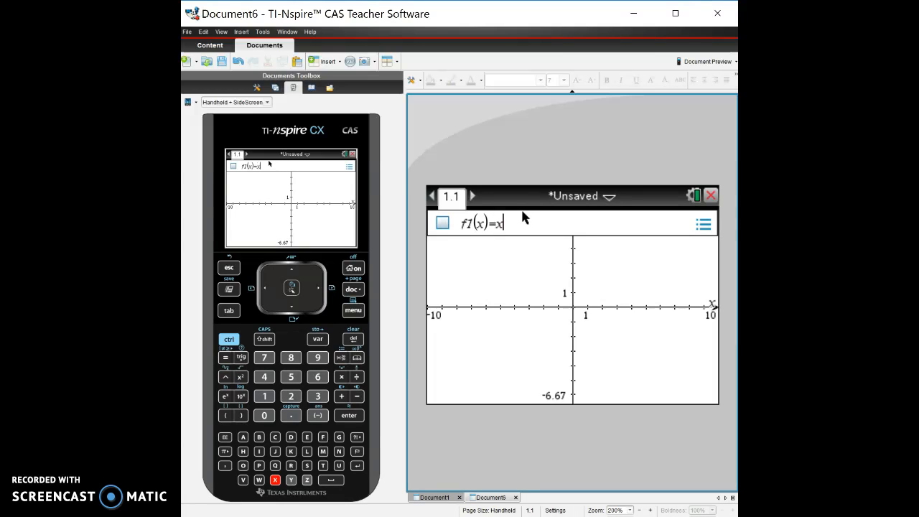
click(241, 376)
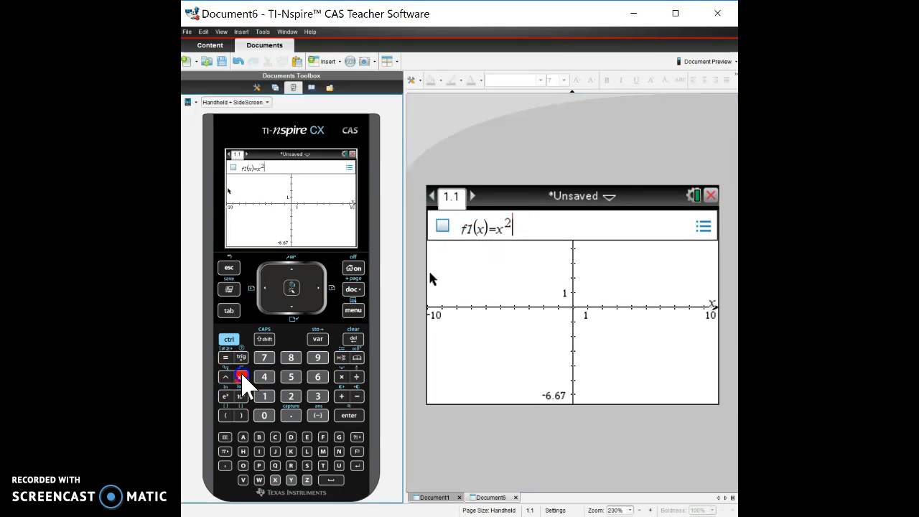
click(347, 415)
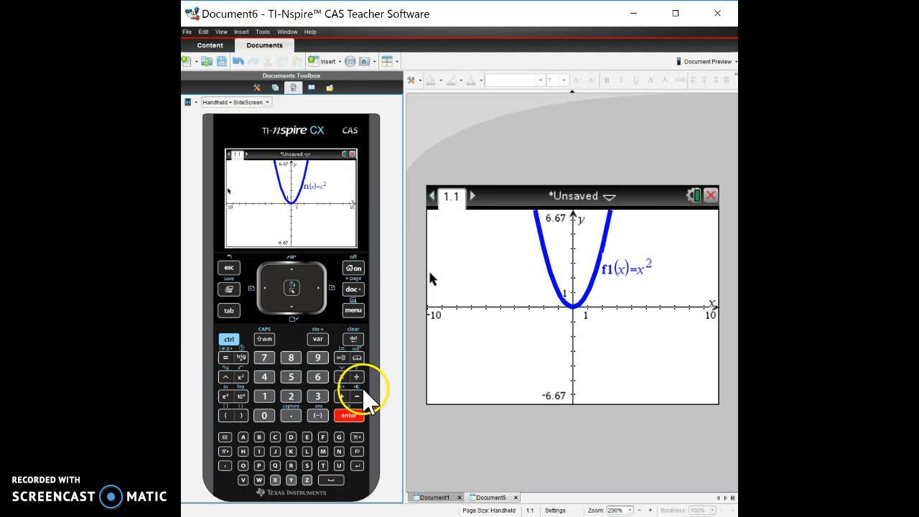
mouse_move(542, 284)
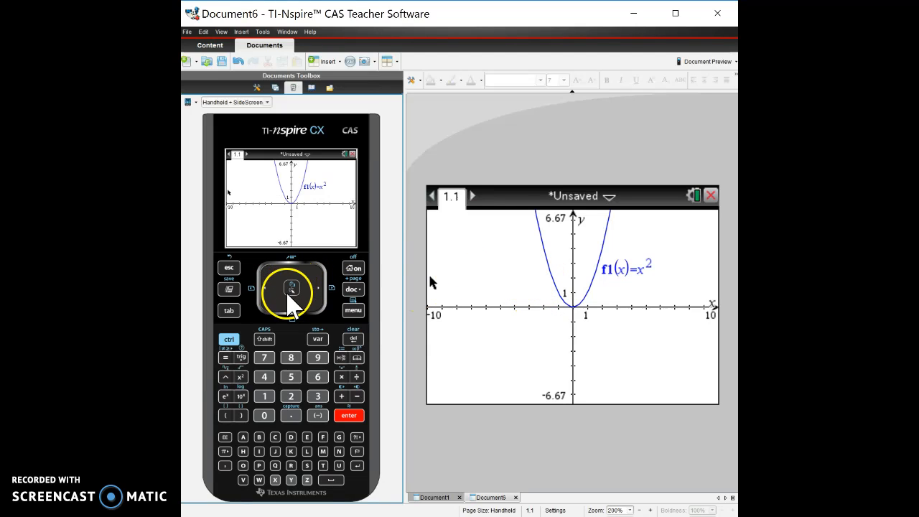
mouse_move(531, 280)
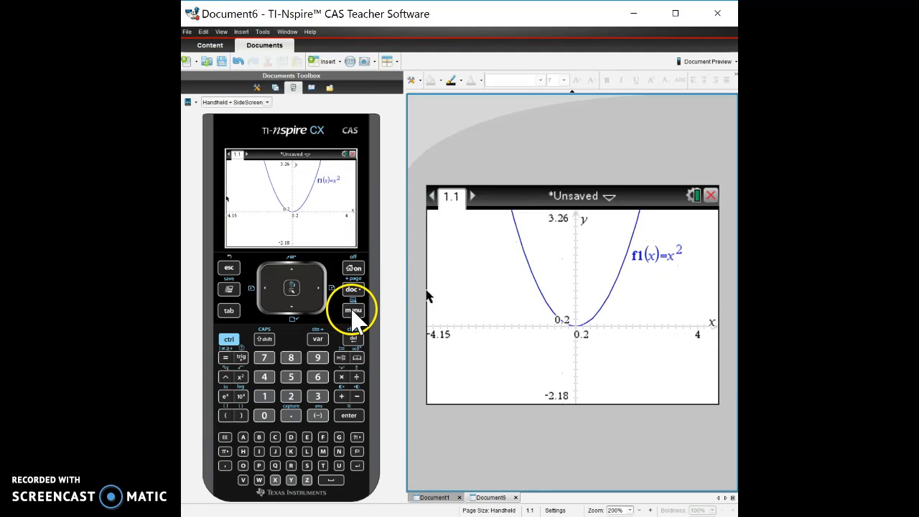
Bring up the Window / Zoom options for the parabola graph
click(353, 310)
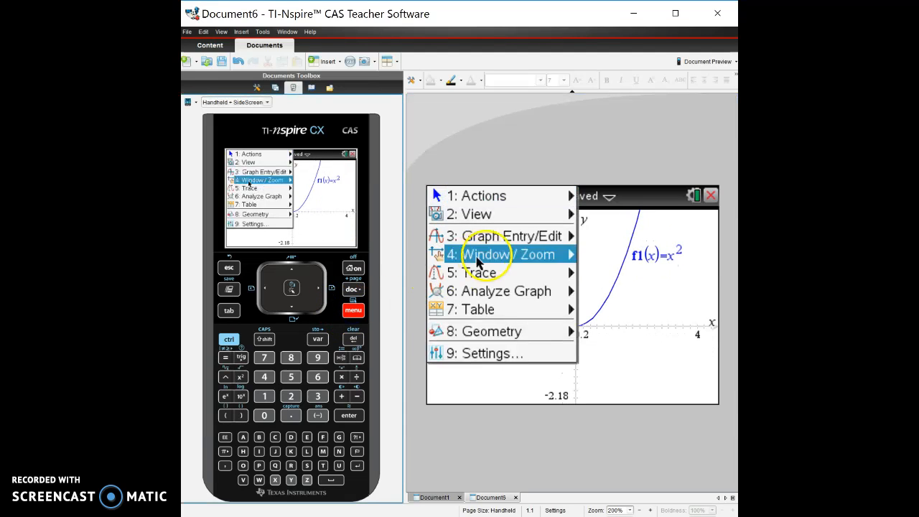
click(508, 254)
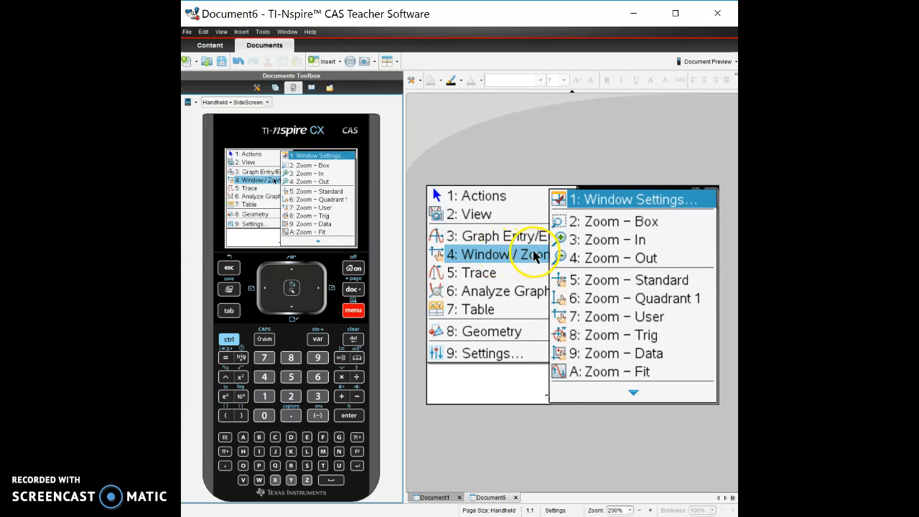
mouse_move(615, 280)
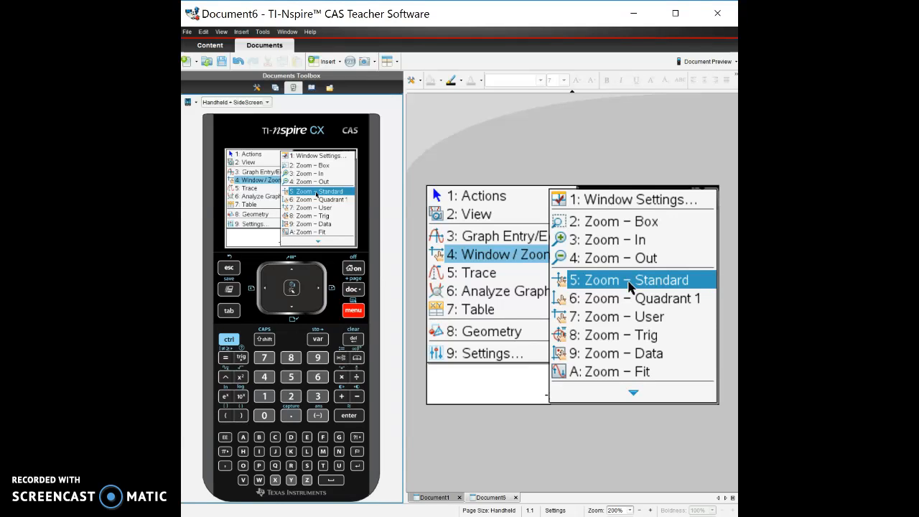
mouse_move(620, 353)
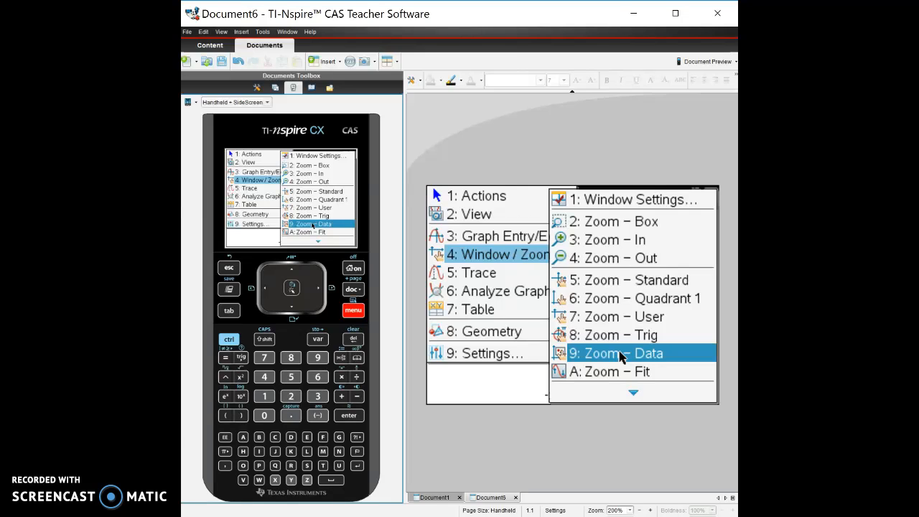
mouse_move(620, 334)
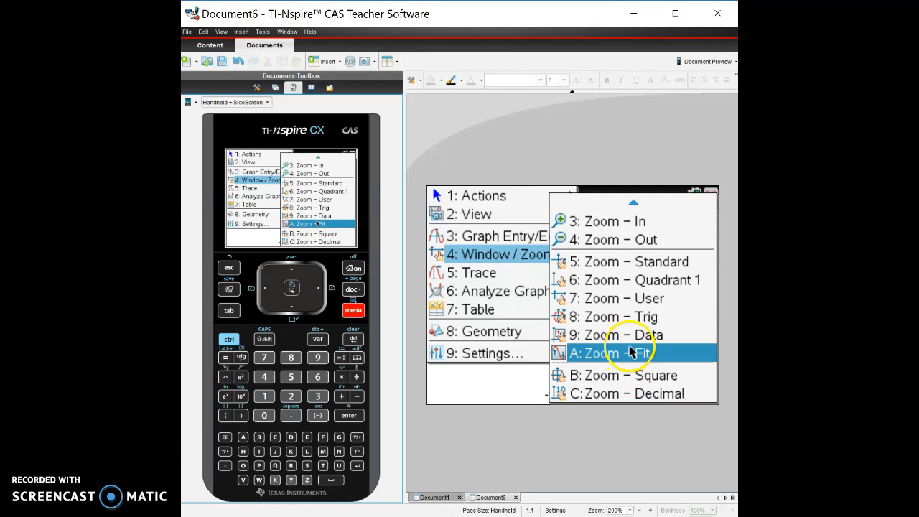
mouse_move(629, 335)
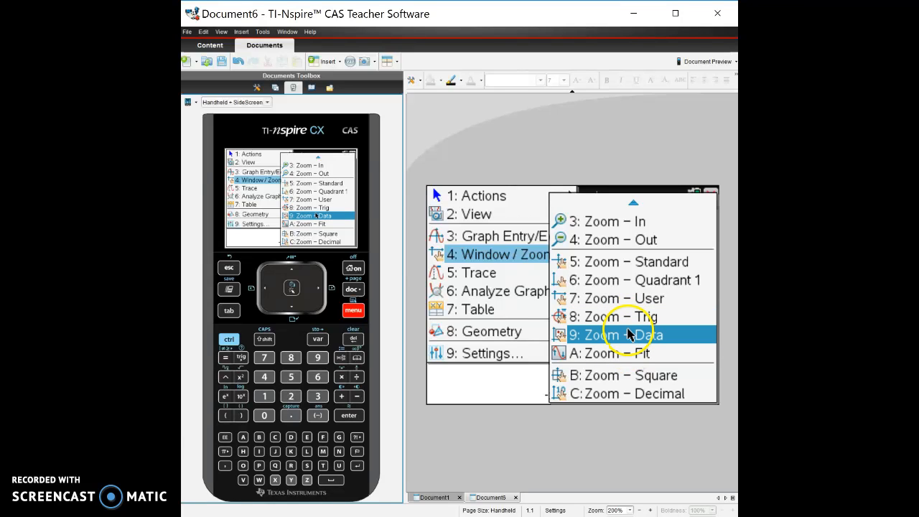
mouse_move(632, 297)
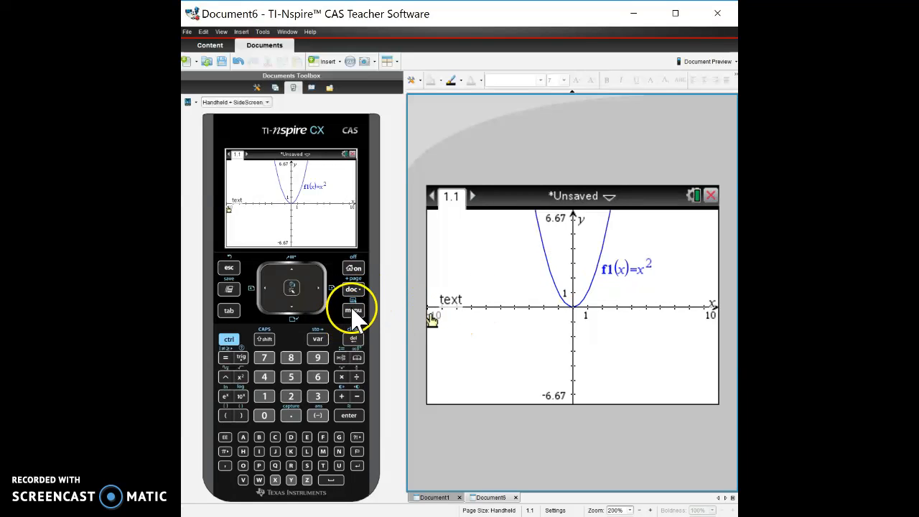
Box-zoom around the parabola's vertex to an x-range of about -2.89 to 2.7
click(353, 310)
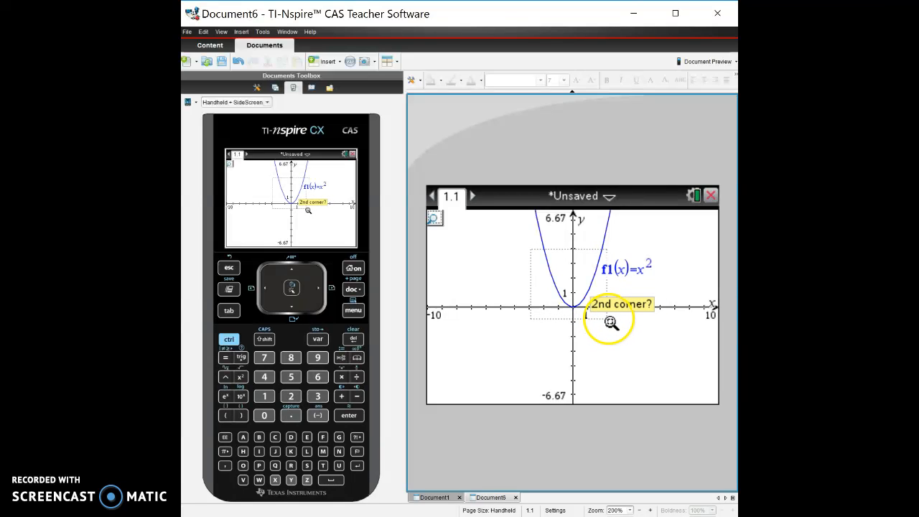
click(609, 322)
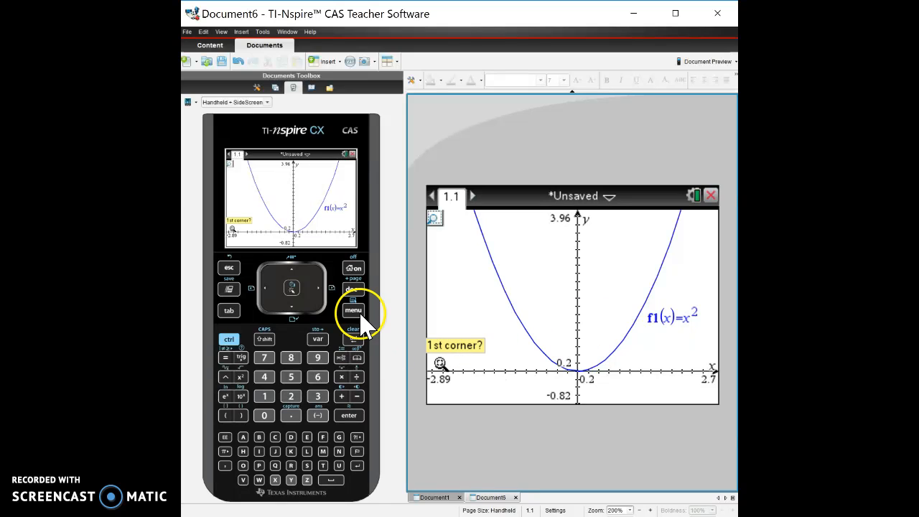
Review and confirm the window settings, x about -2.89 to 2.70, y -0.82 to 3.96
click(353, 310)
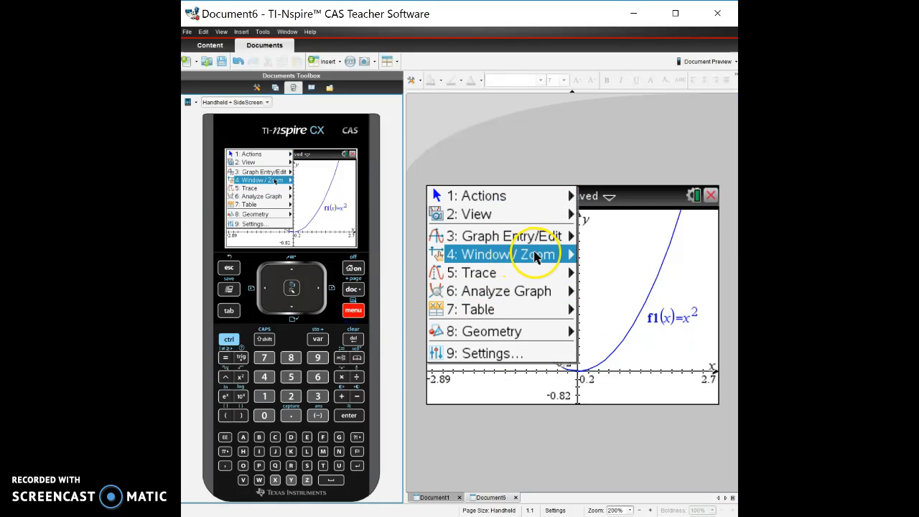
click(502, 254)
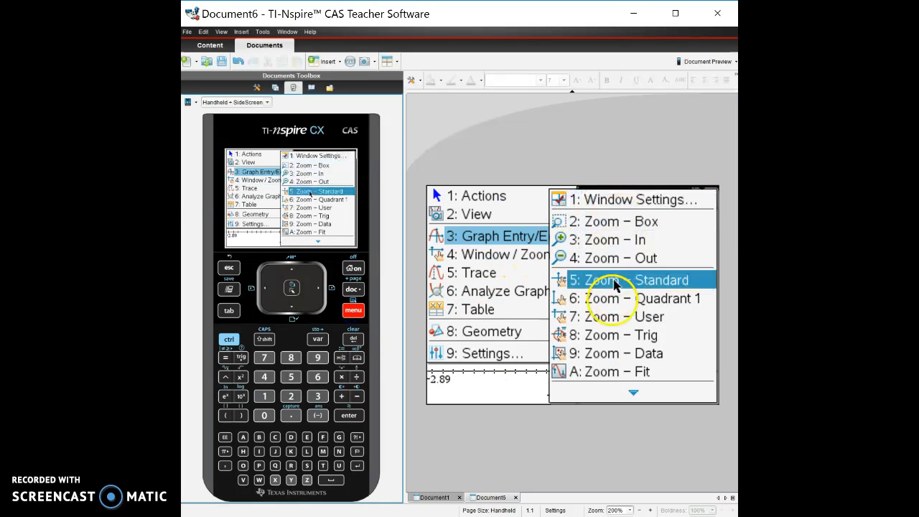
mouse_move(638, 199)
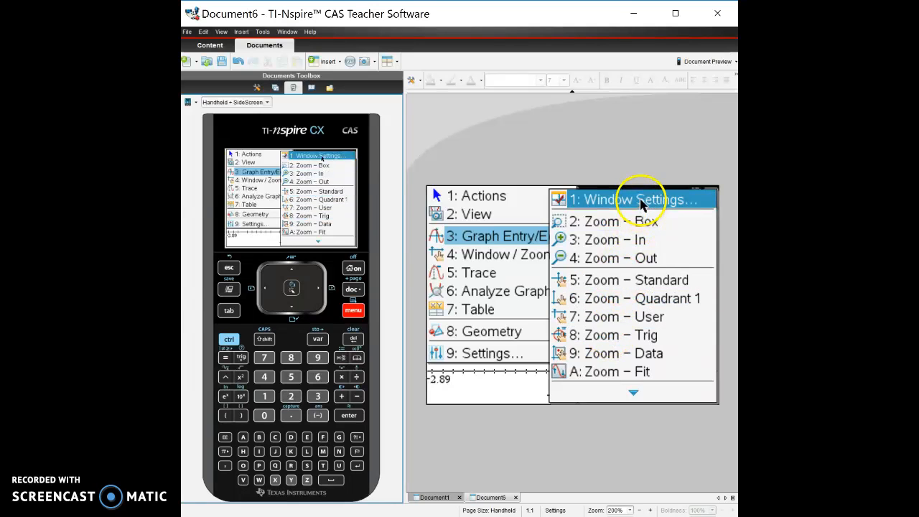
click(637, 199)
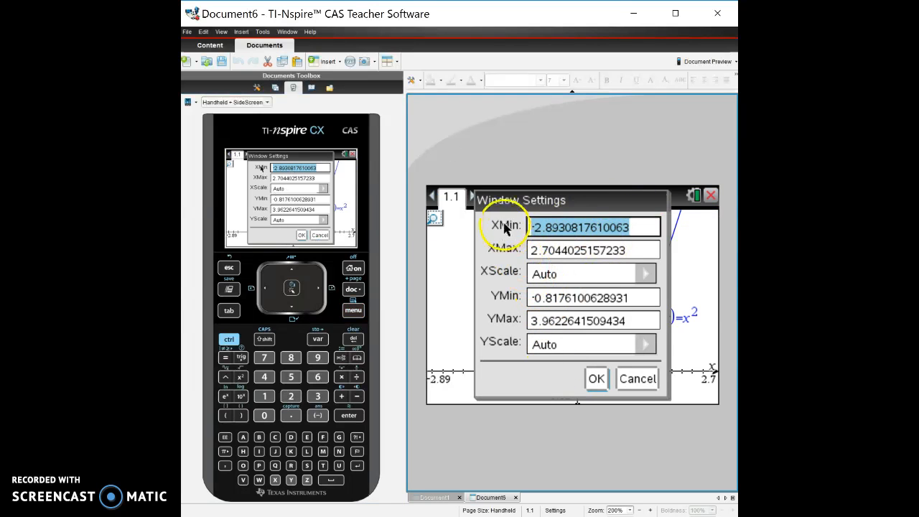
mouse_move(571, 349)
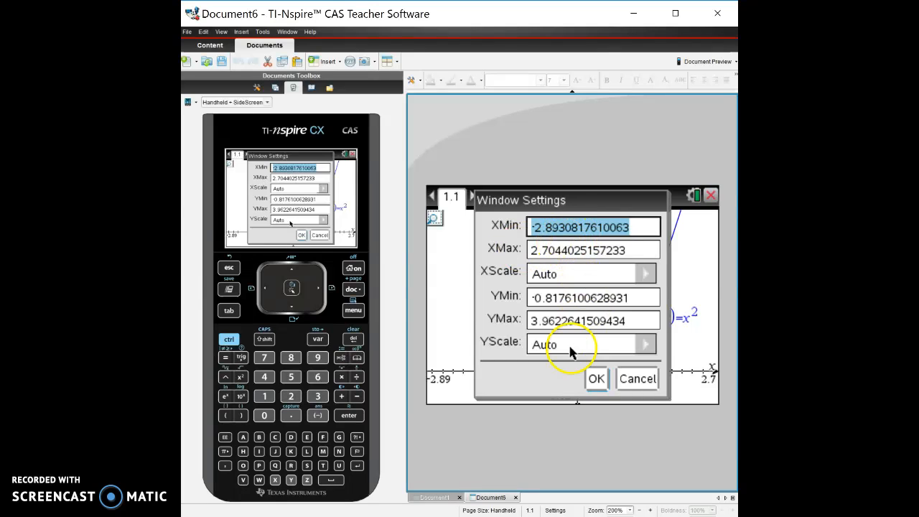
mouse_move(515, 275)
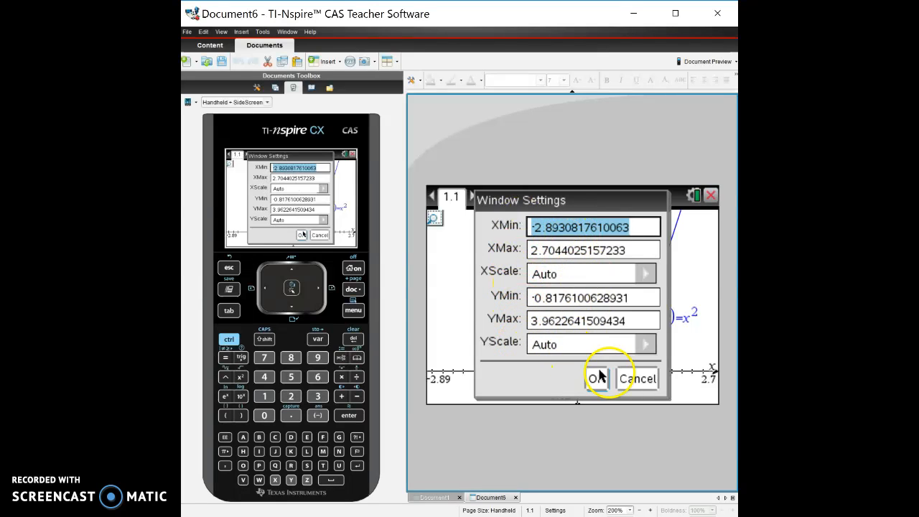
click(598, 379)
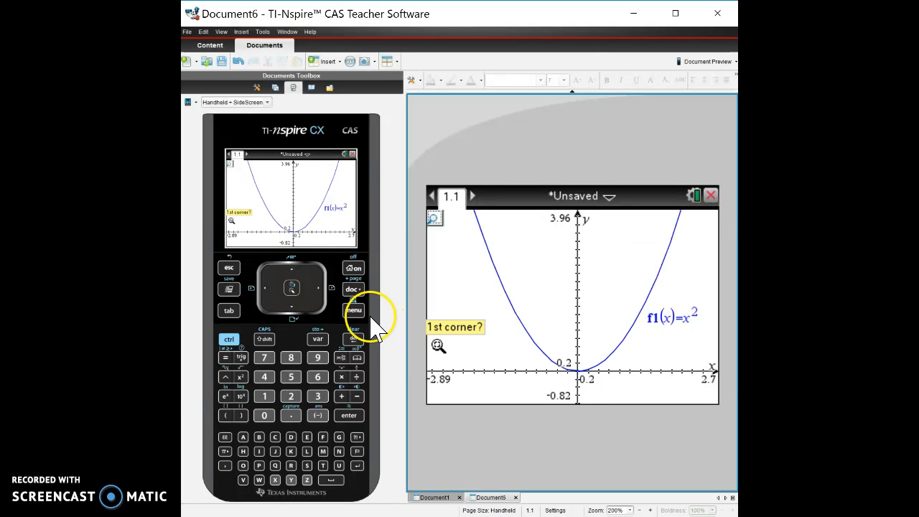
Restore the standard -10 to 10 window with Zoom – Standard
click(353, 310)
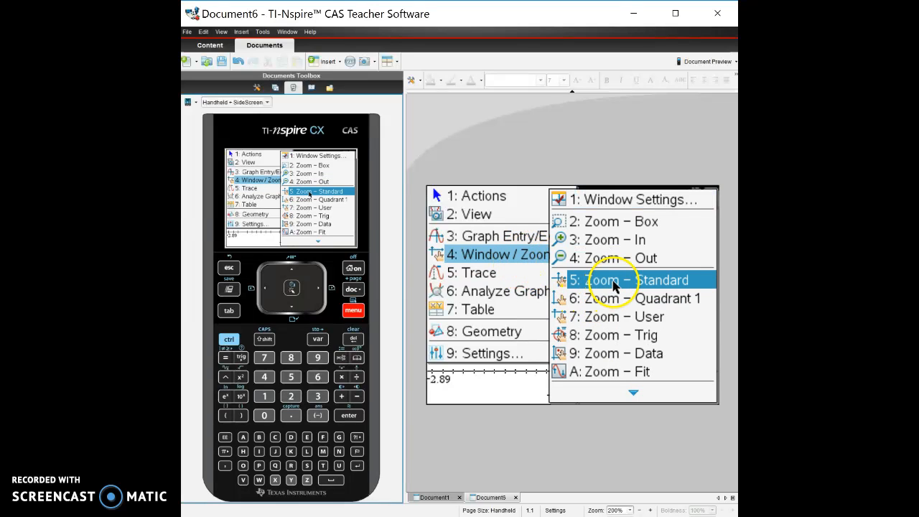
click(632, 280)
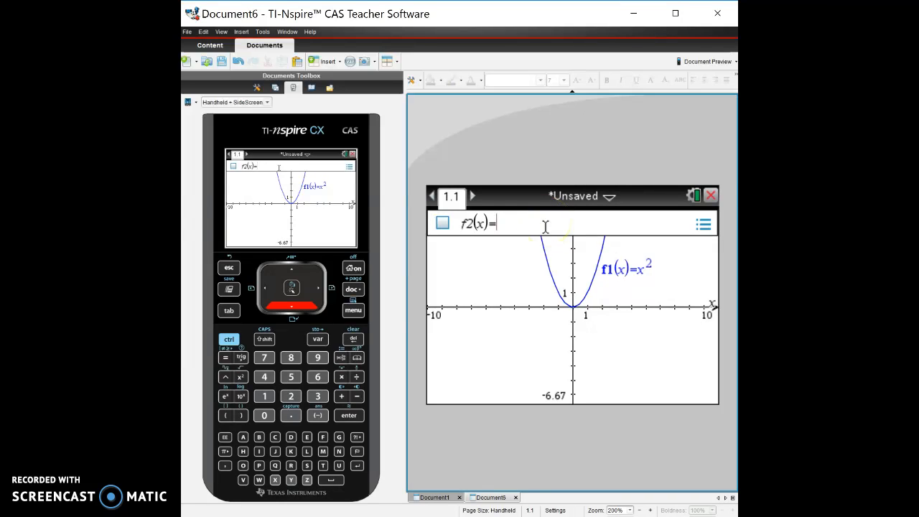
Enter f2(x)=x+1 and graph the line alongside the parabola
text(x)
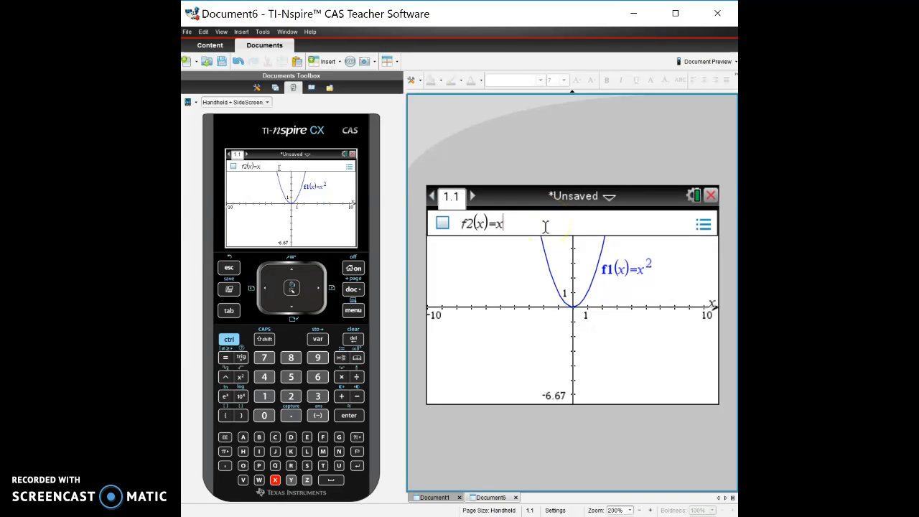
text(1)
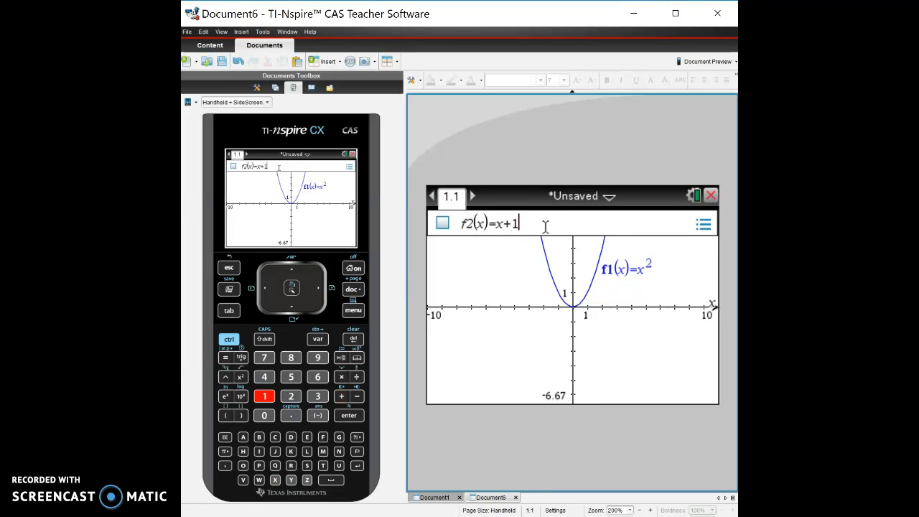
key(enter)
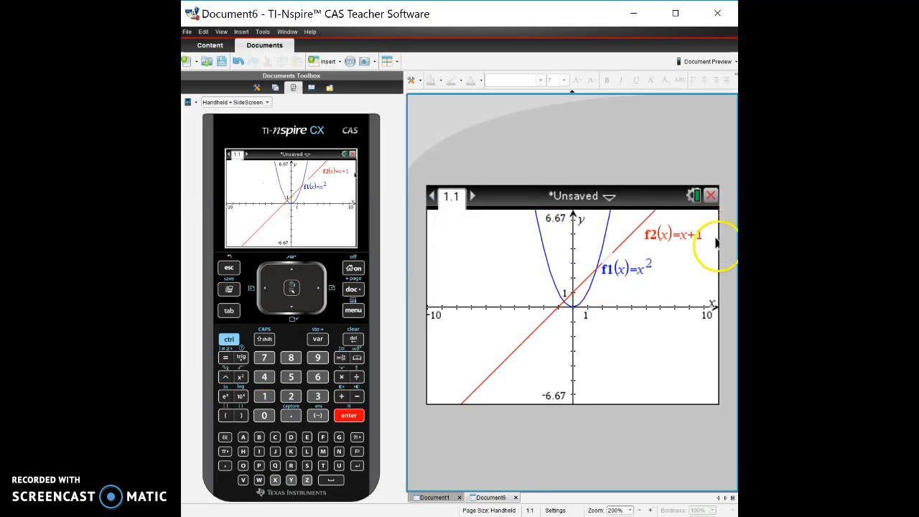
mouse_move(660, 296)
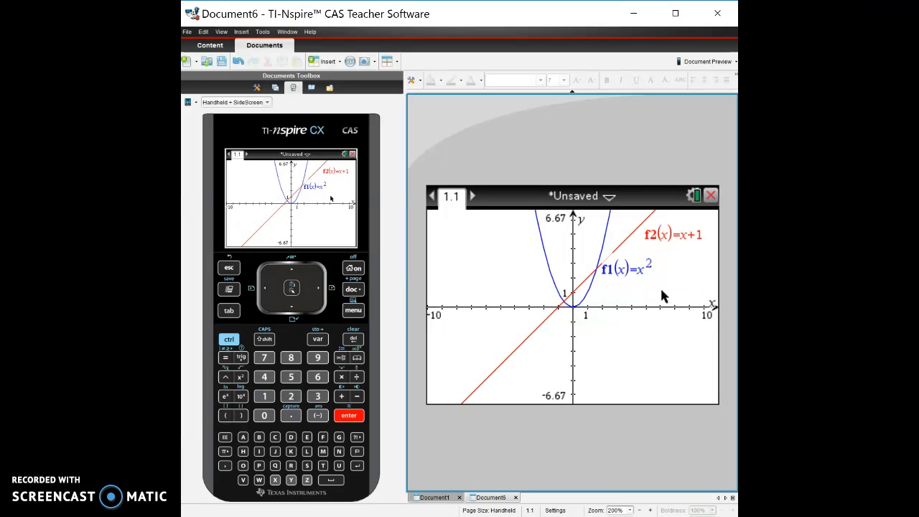
mouse_move(390, 295)
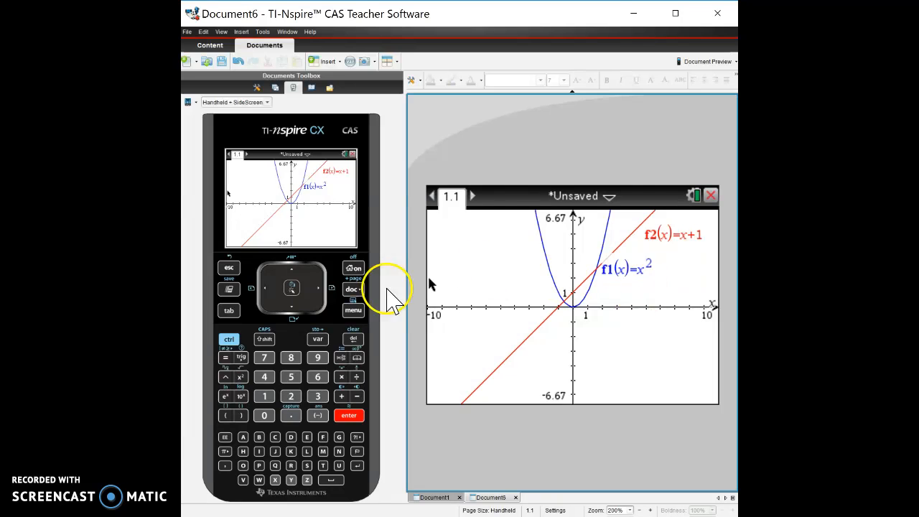
Box-zoom on the line–parabola intersection, roughly x -1.82 to 2.26, y -0.88 to 3.33
click(353, 310)
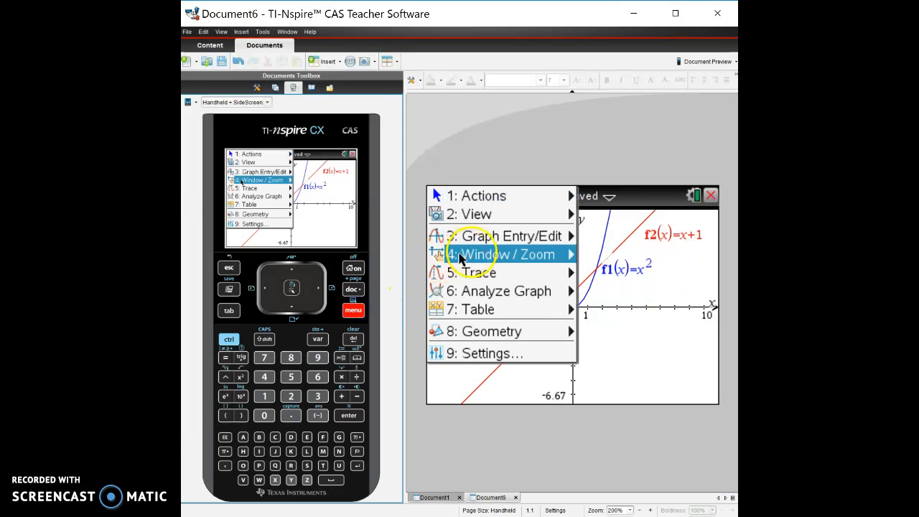
click(505, 254)
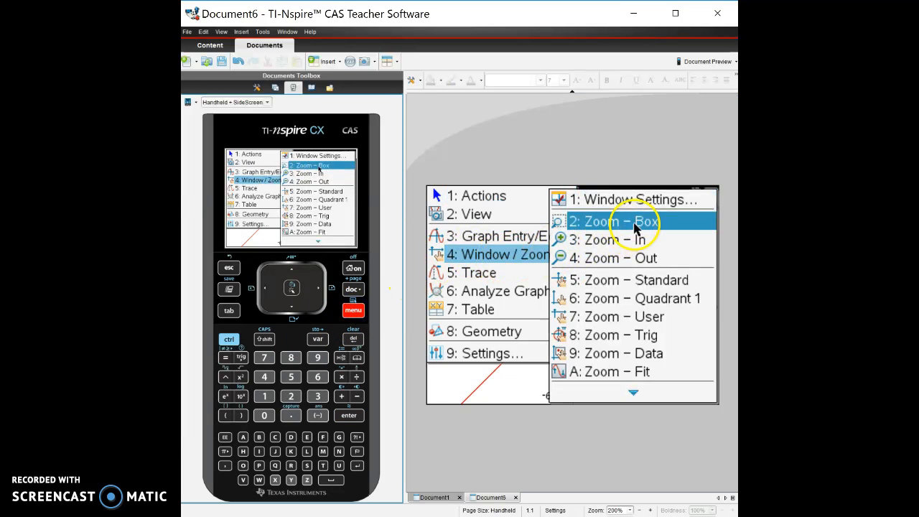
click(614, 221)
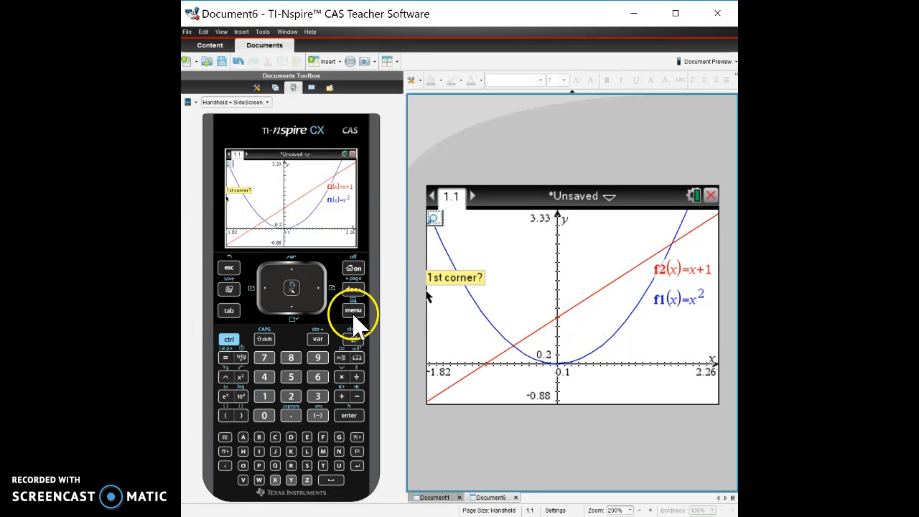
Return both graphs to the standard -10 to 10 window with Zoom – Standard
click(353, 310)
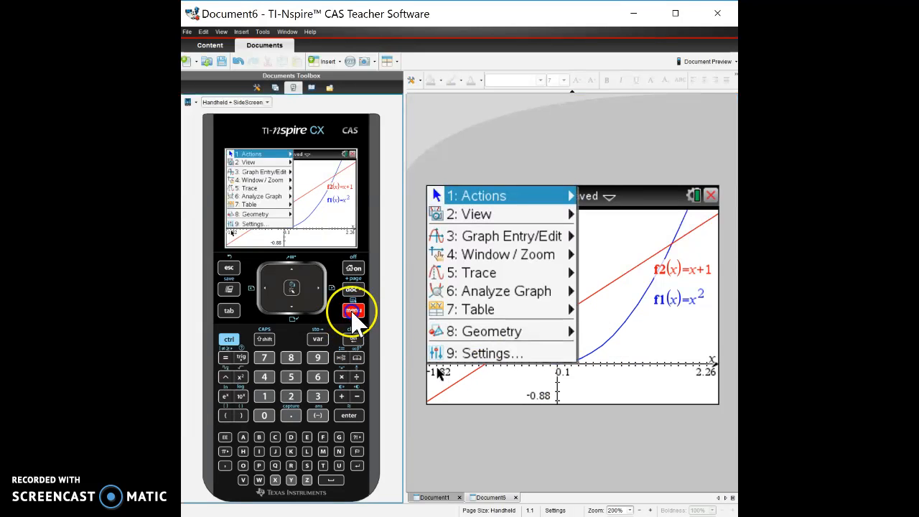
click(508, 254)
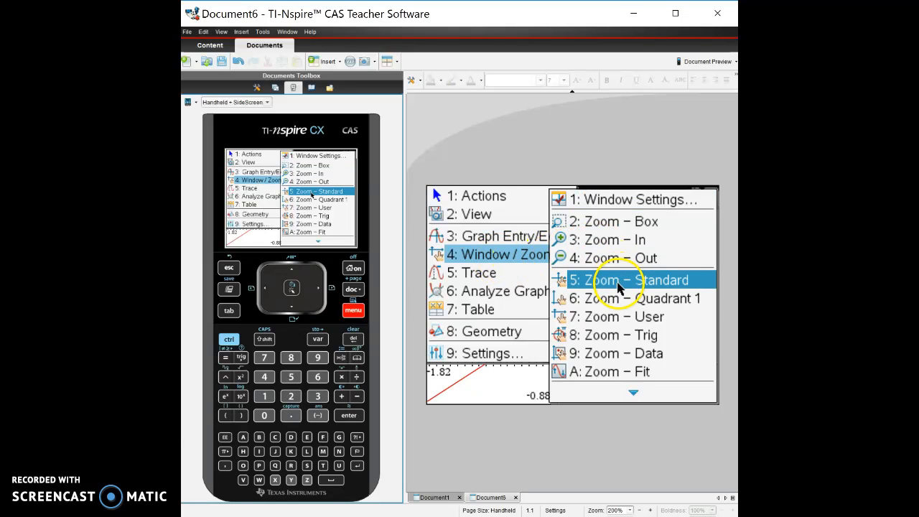
click(630, 279)
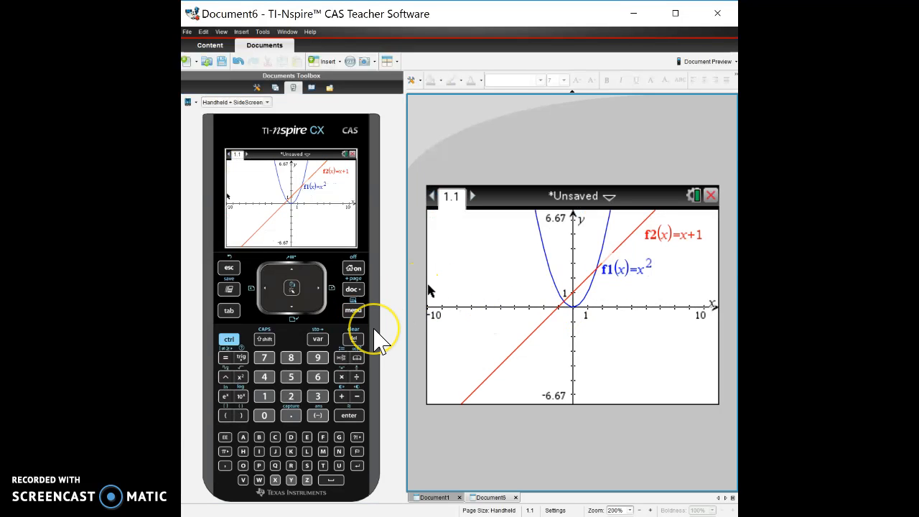
mouse_move(514, 271)
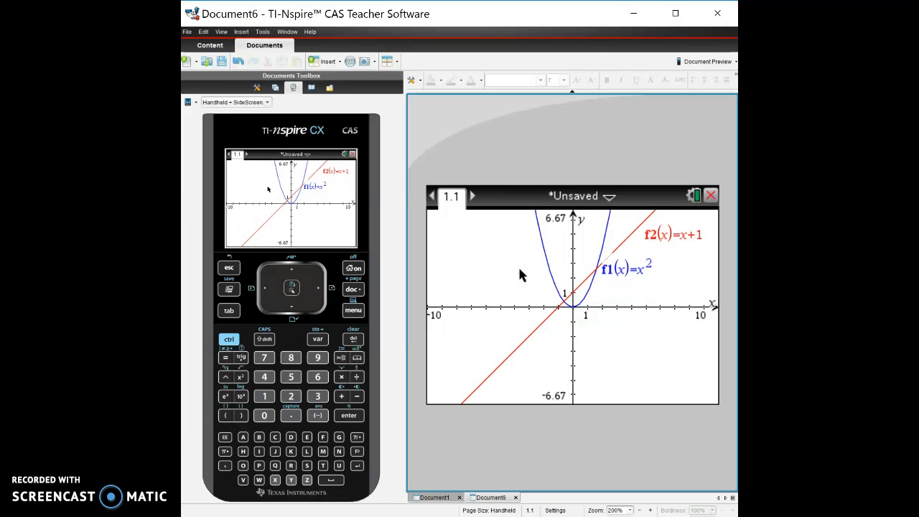
Bring up the function entry line via Graph Entry/Edit and move to a blank f3(x)
click(353, 310)
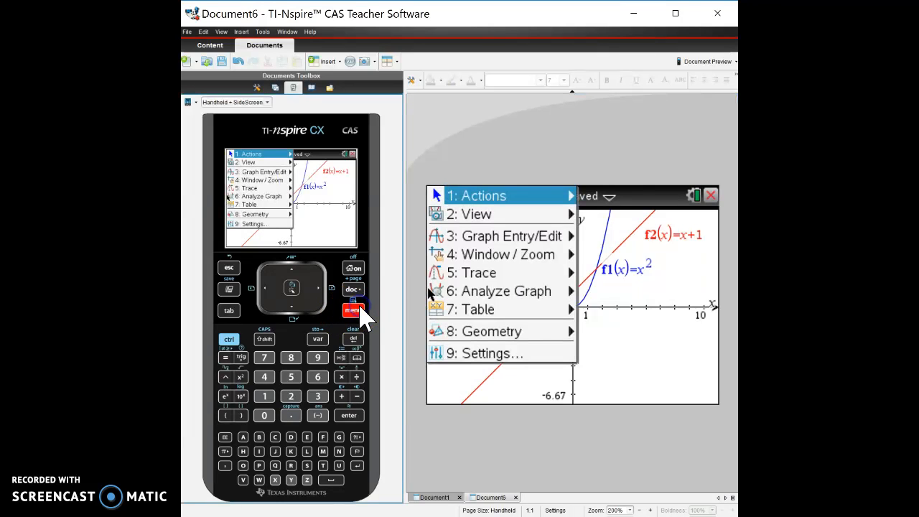
click(505, 236)
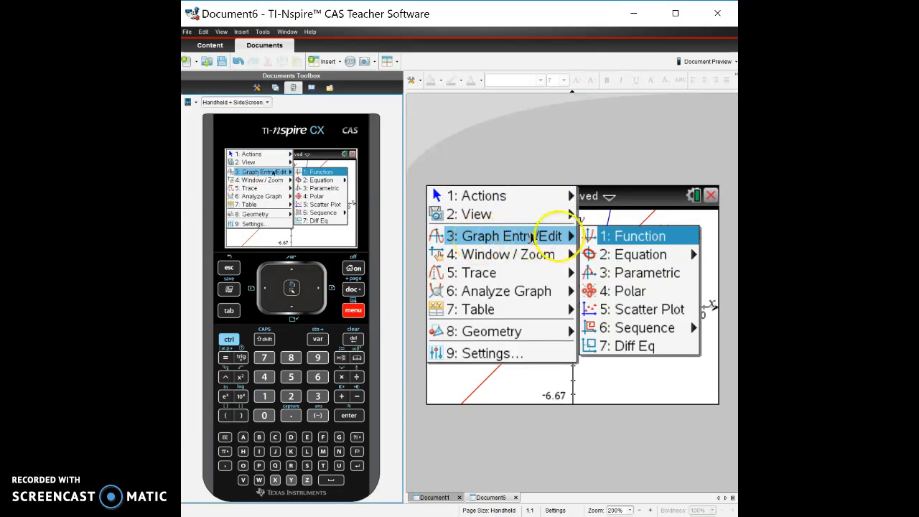
click(634, 235)
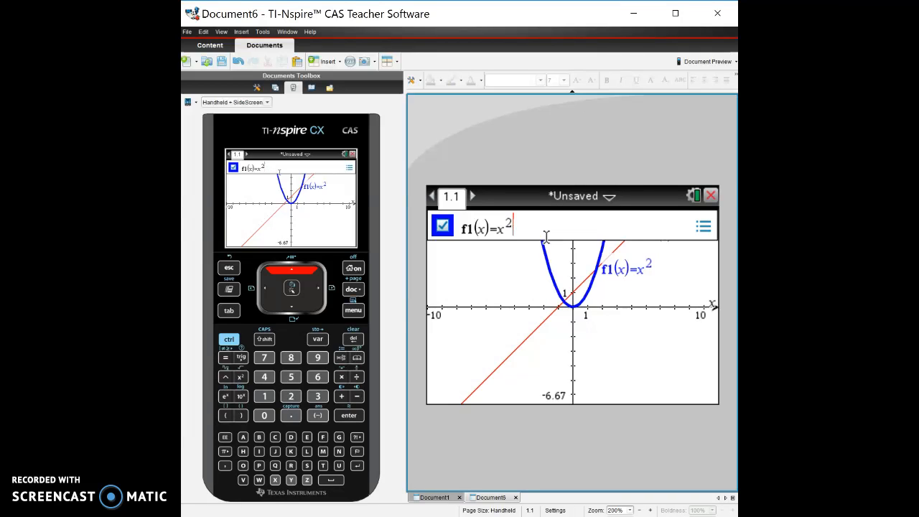
key(enter)
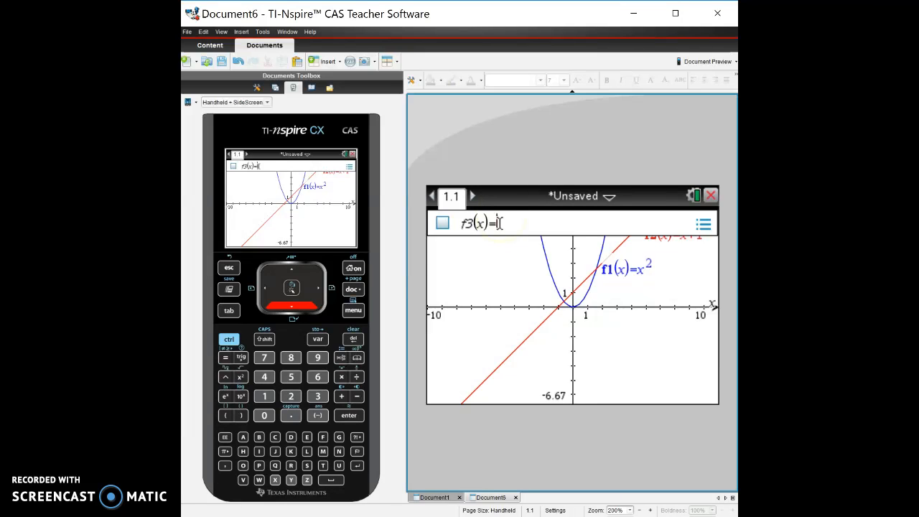
Browse the Graph Entry/Edit submenus: Equation (line, conic), Parametric, Polar, Scatter Plot, Sequence
click(353, 310)
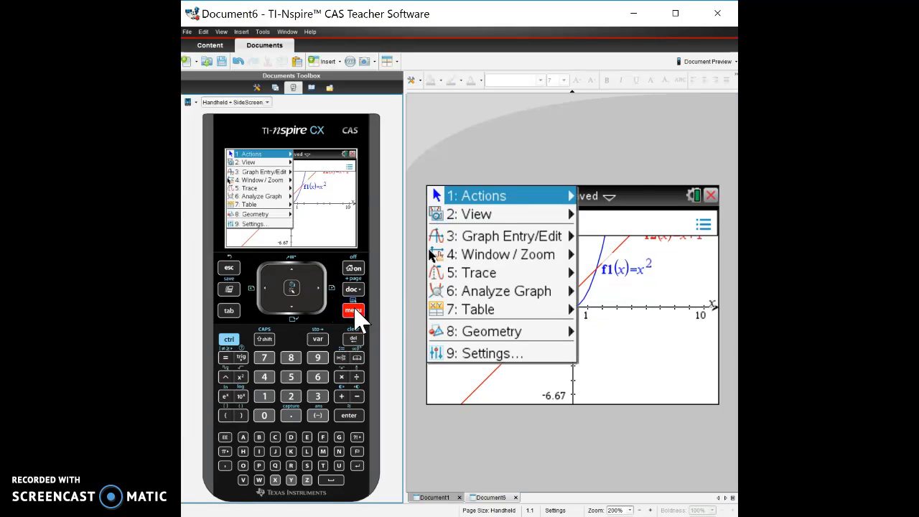
click(505, 235)
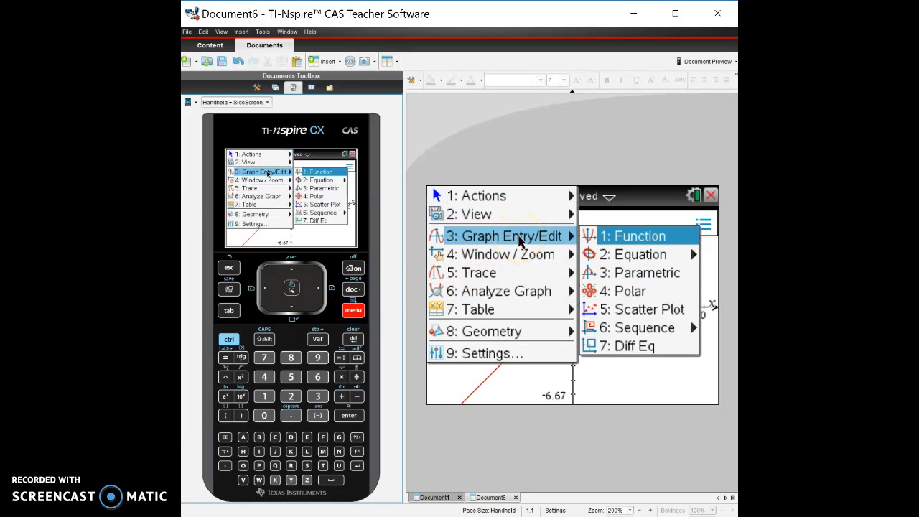
mouse_move(623, 272)
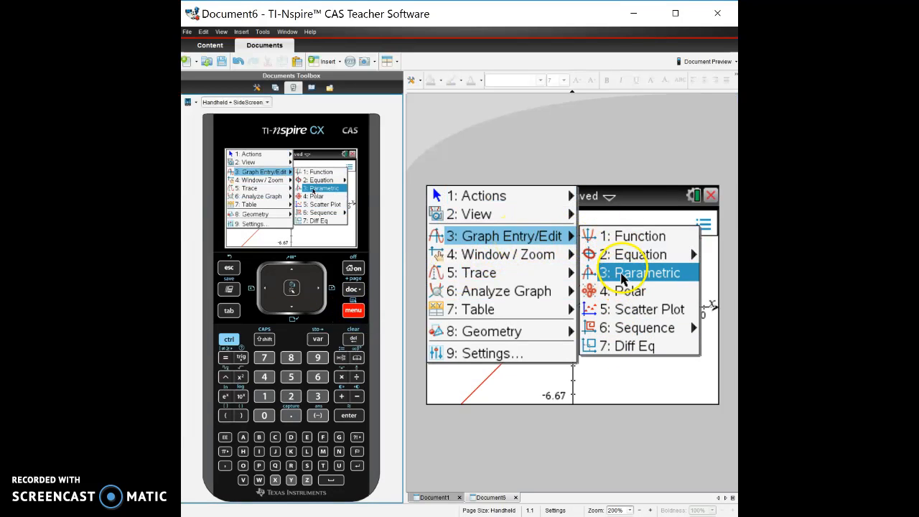
mouse_move(635, 254)
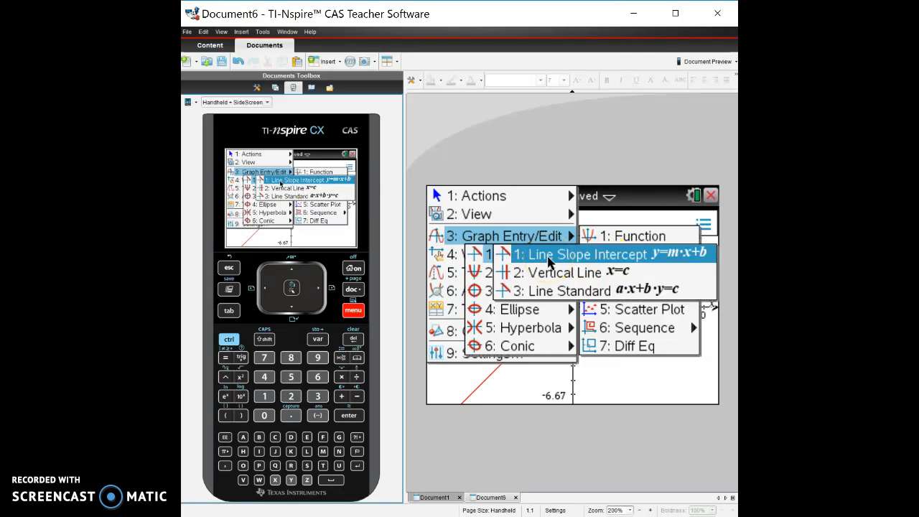
mouse_move(610, 290)
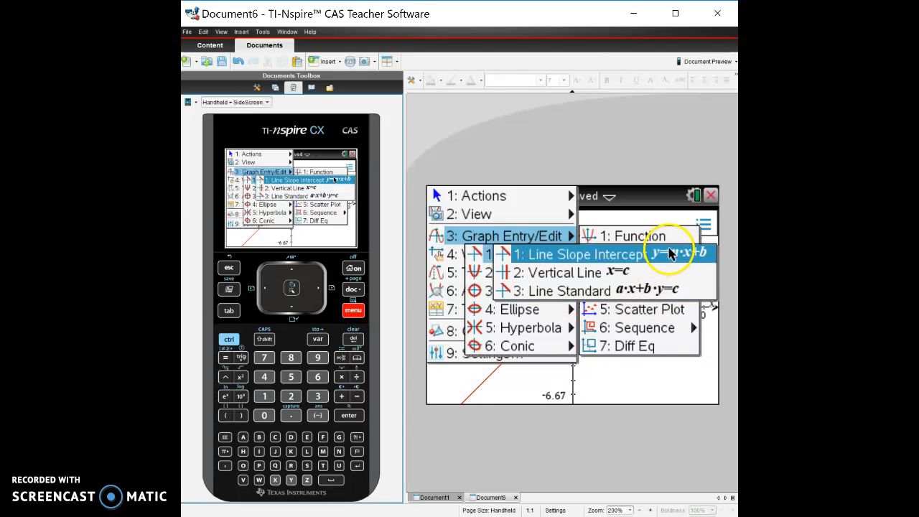
mouse_move(552, 280)
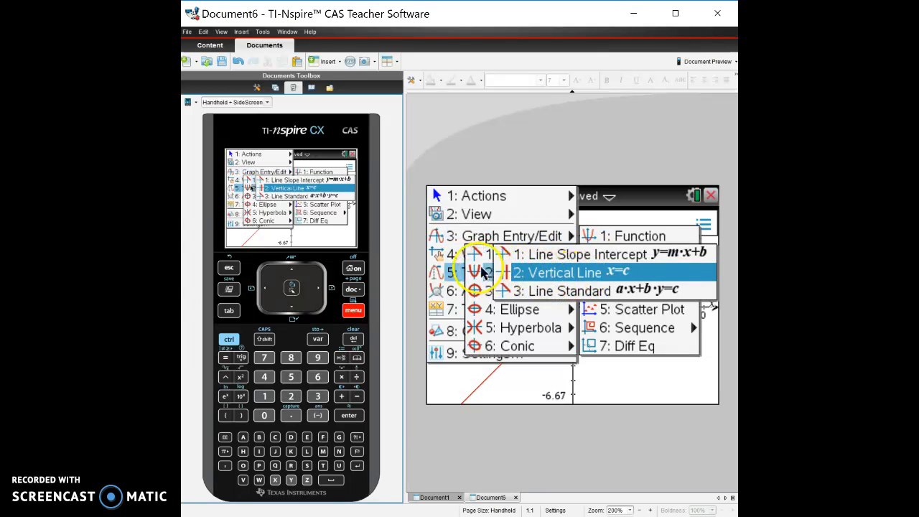
click(632, 253)
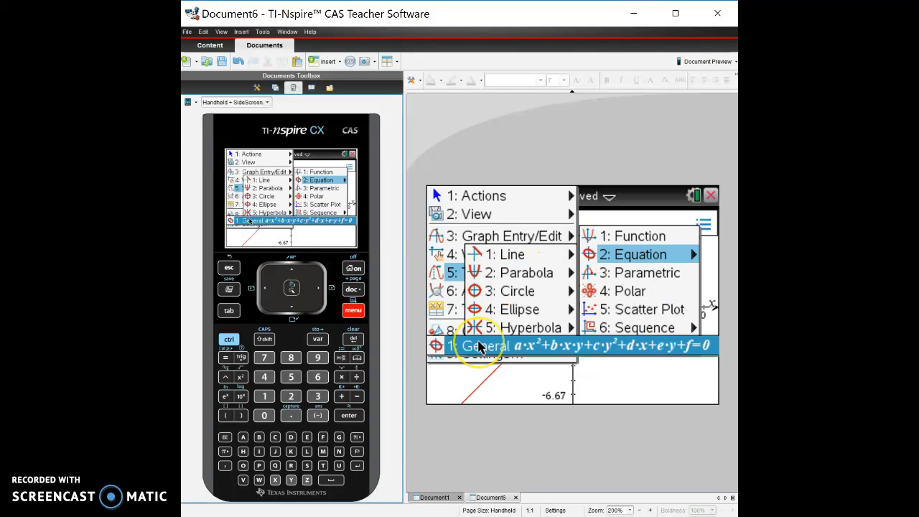
mouse_move(589, 342)
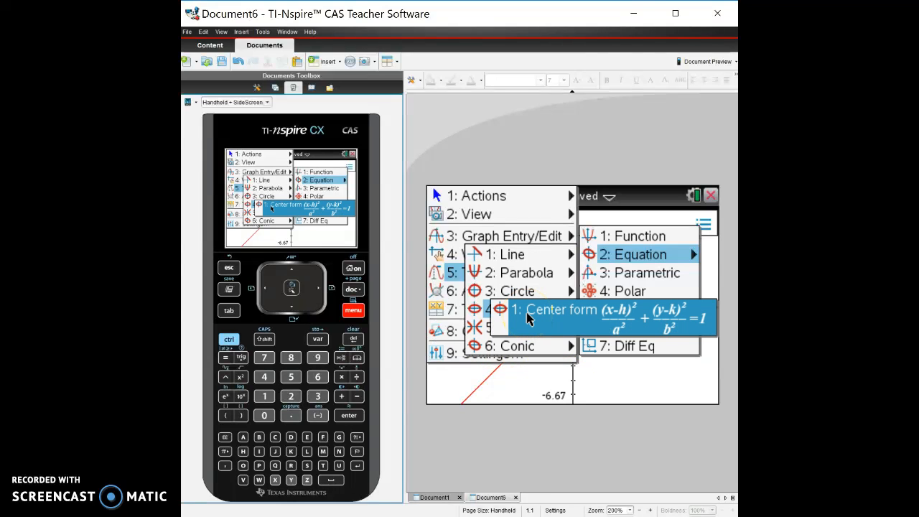
mouse_move(643, 328)
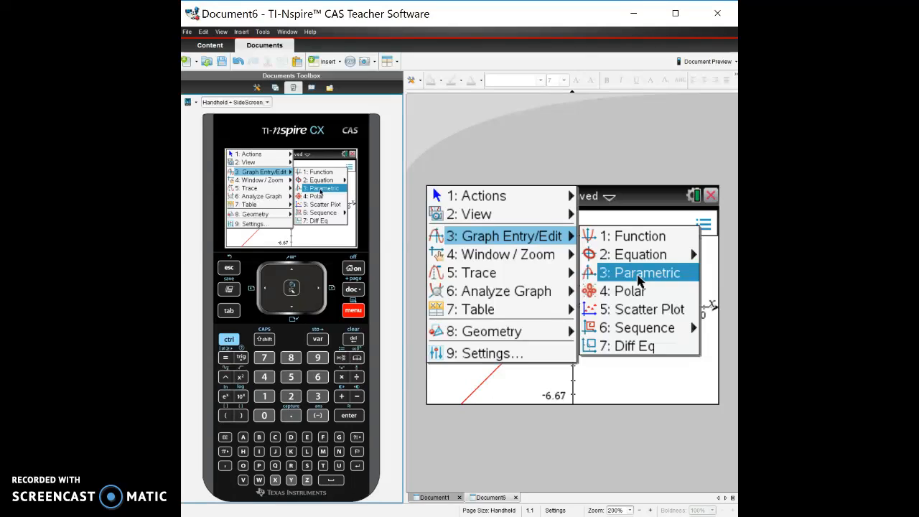
mouse_move(637, 282)
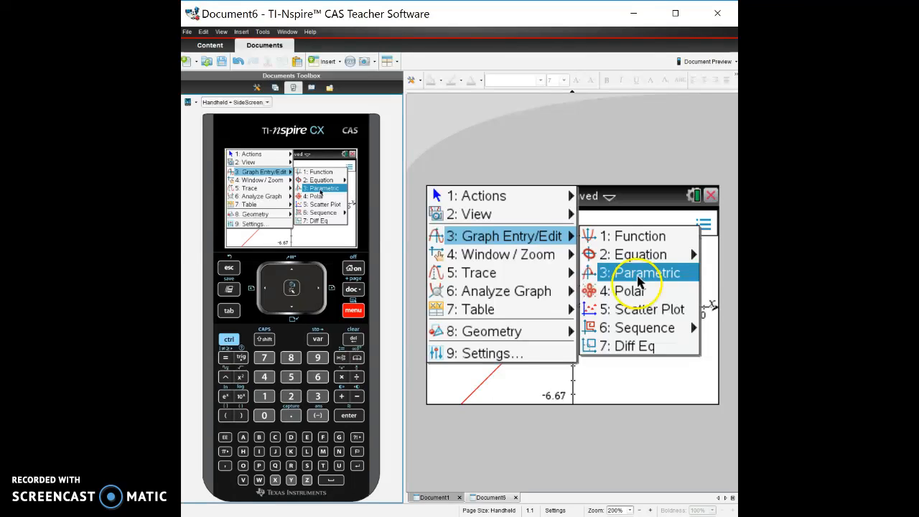
mouse_move(634, 290)
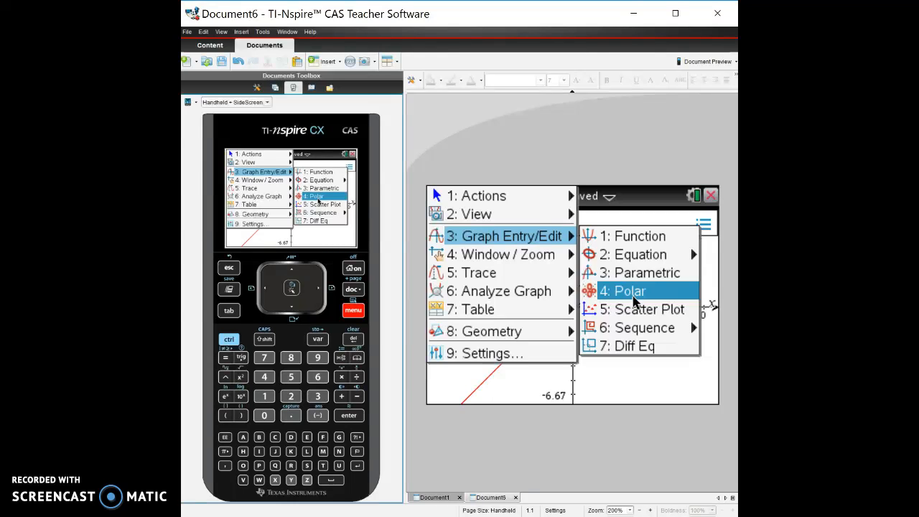
mouse_move(639, 328)
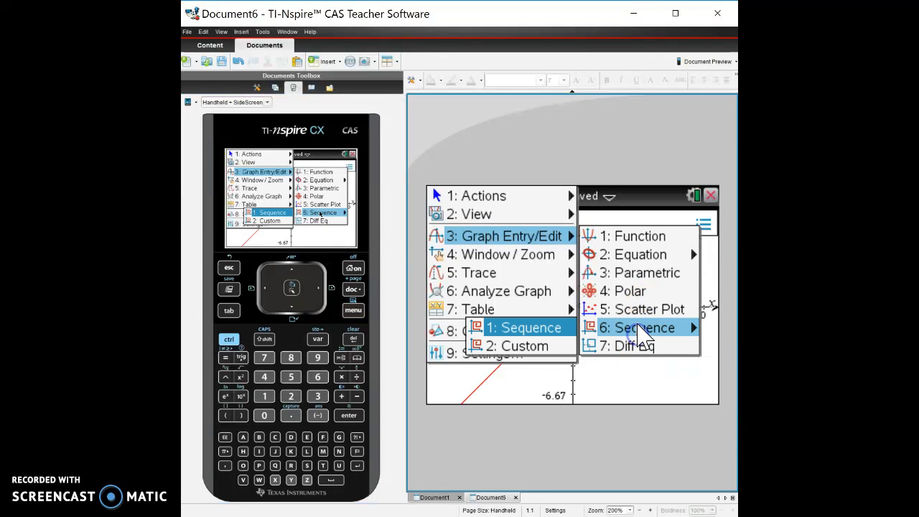
mouse_move(649, 309)
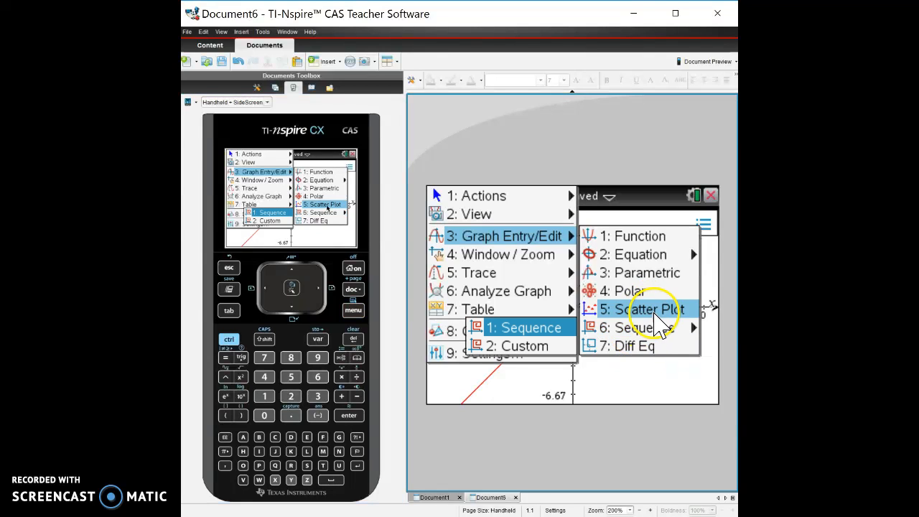
mouse_move(646, 327)
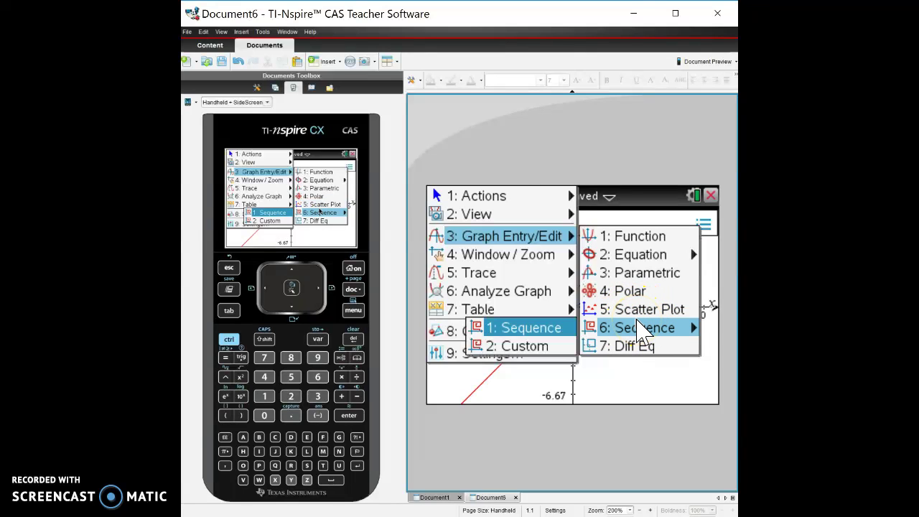
mouse_move(639, 236)
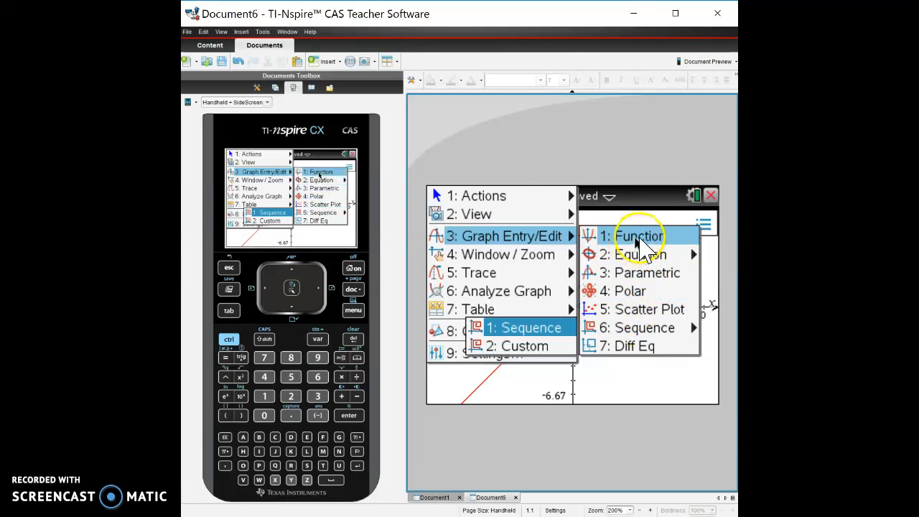
Enter f3(x)=ln((x+3)/x) with the natural-log key and a fraction template, and graph it
click(638, 235)
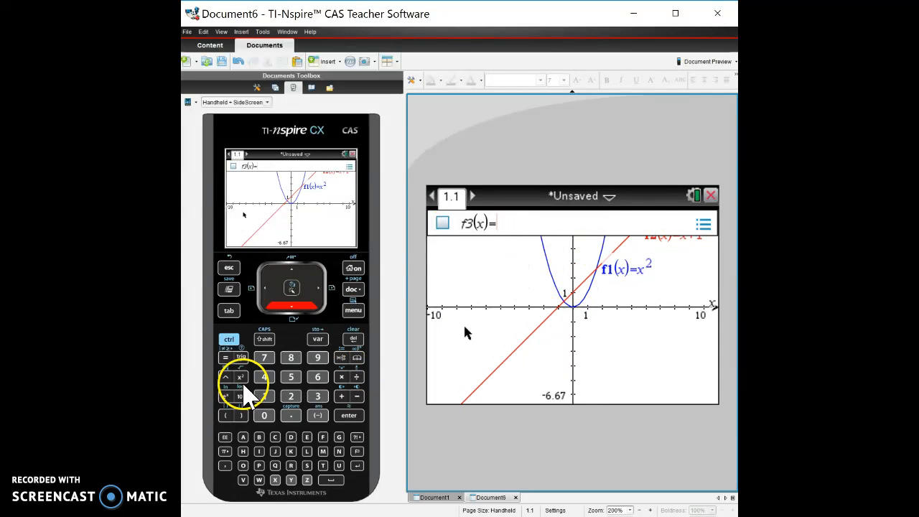
click(228, 338)
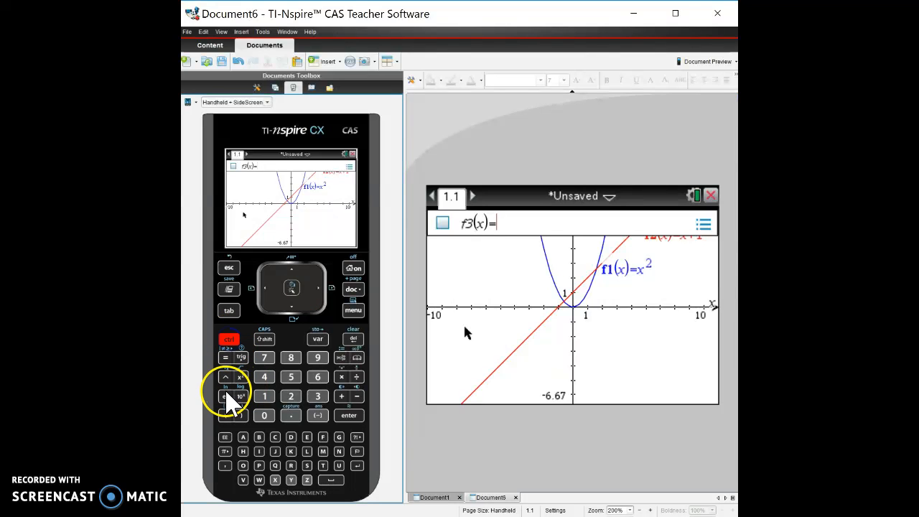
click(225, 387)
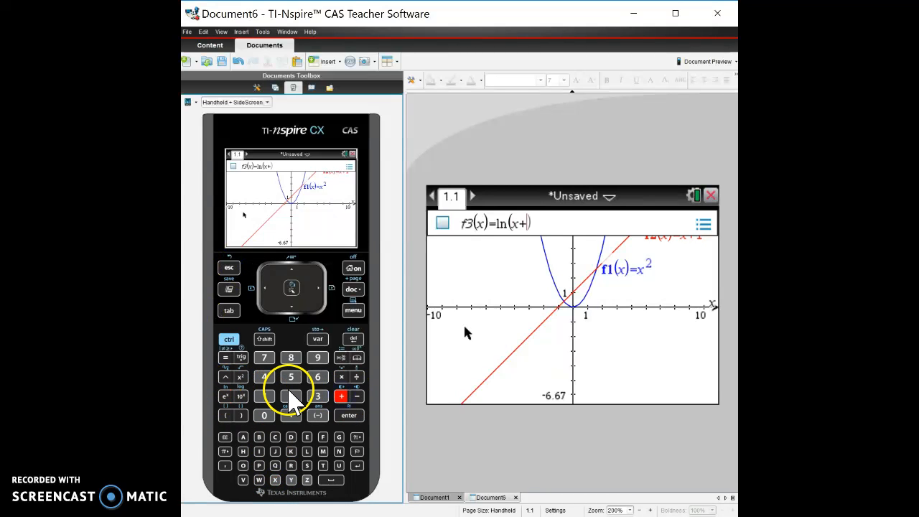
click(290, 396)
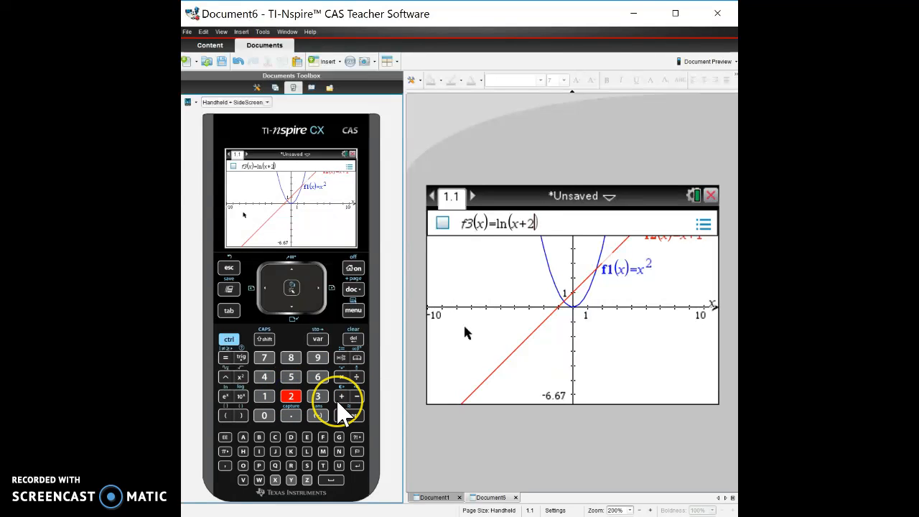
click(353, 339)
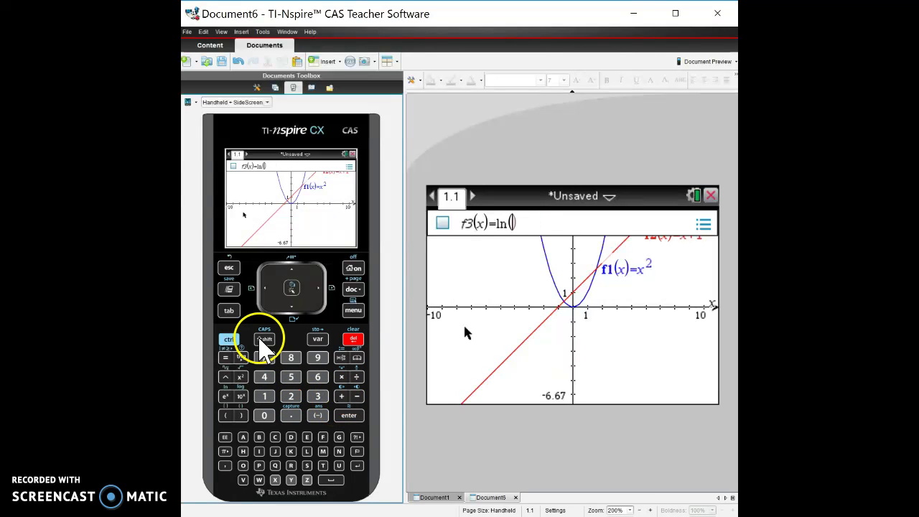
click(356, 376)
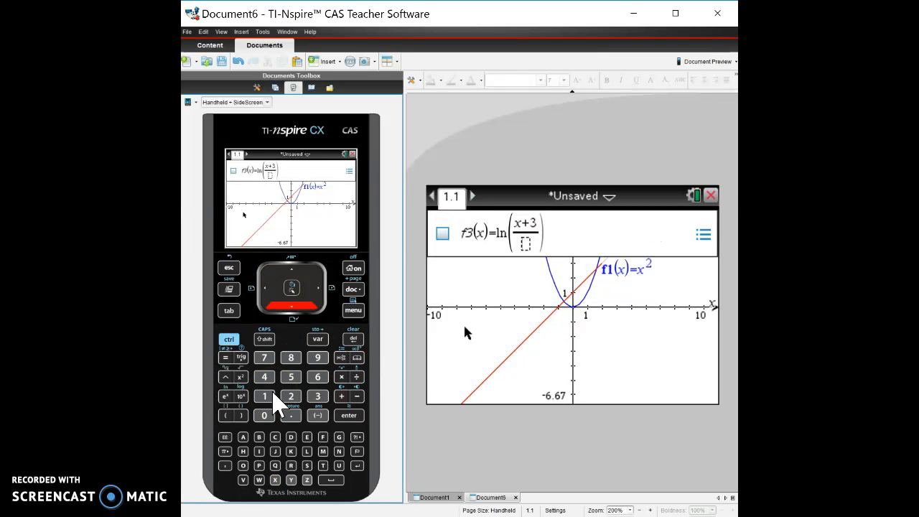
click(347, 415)
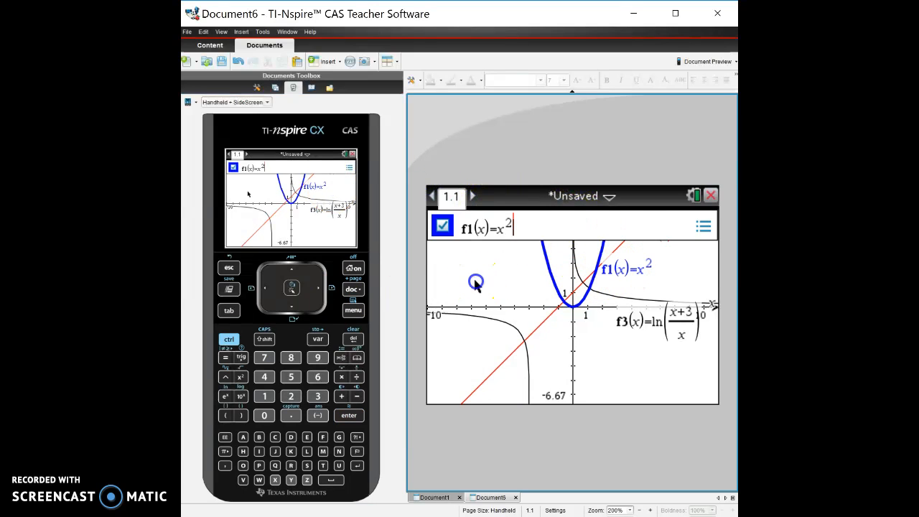
Glance at the graph menu again and dismiss it, leaving an empty f4(x) entry line
click(353, 310)
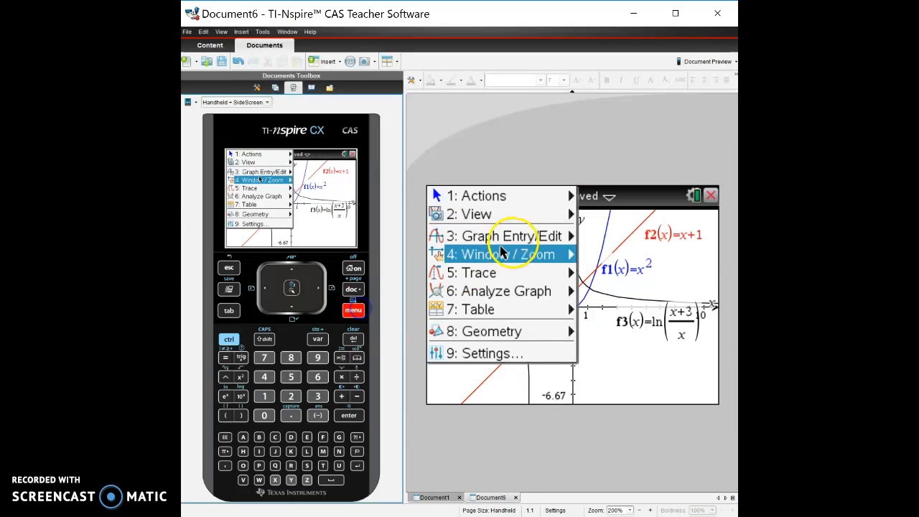
click(505, 235)
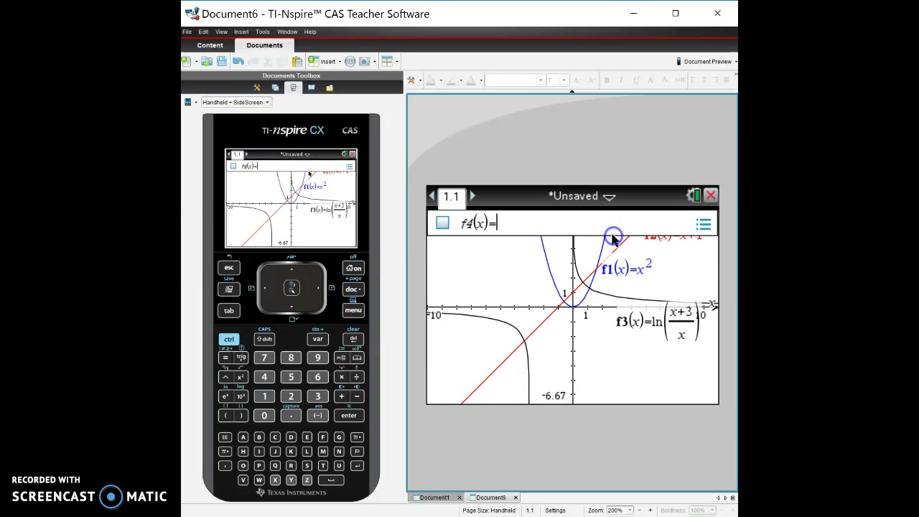